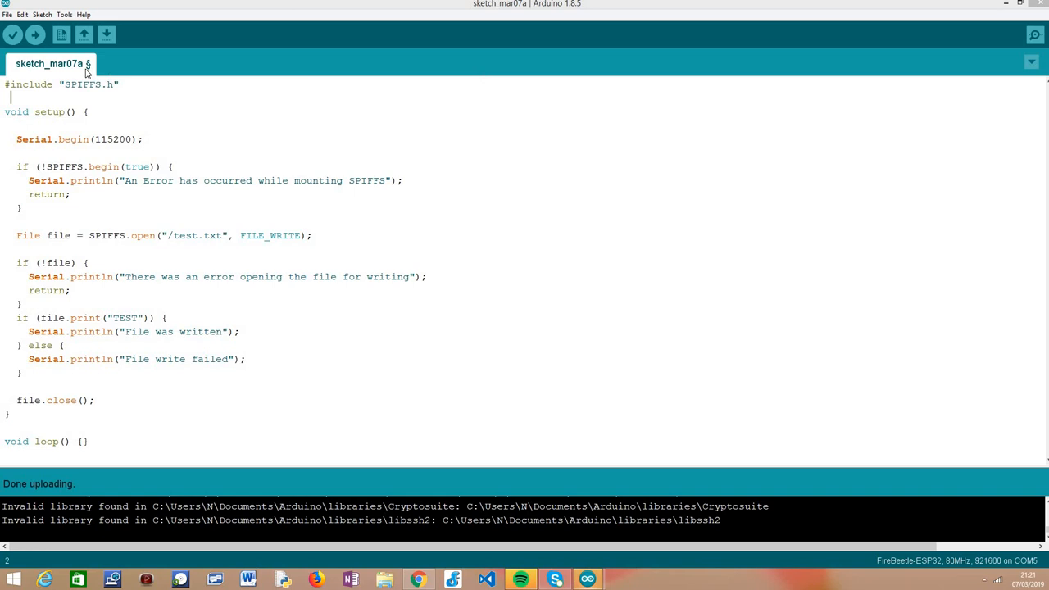
Highlight the SPIFFS include line and the Serial.begin call in setup.
double_click(82, 84)
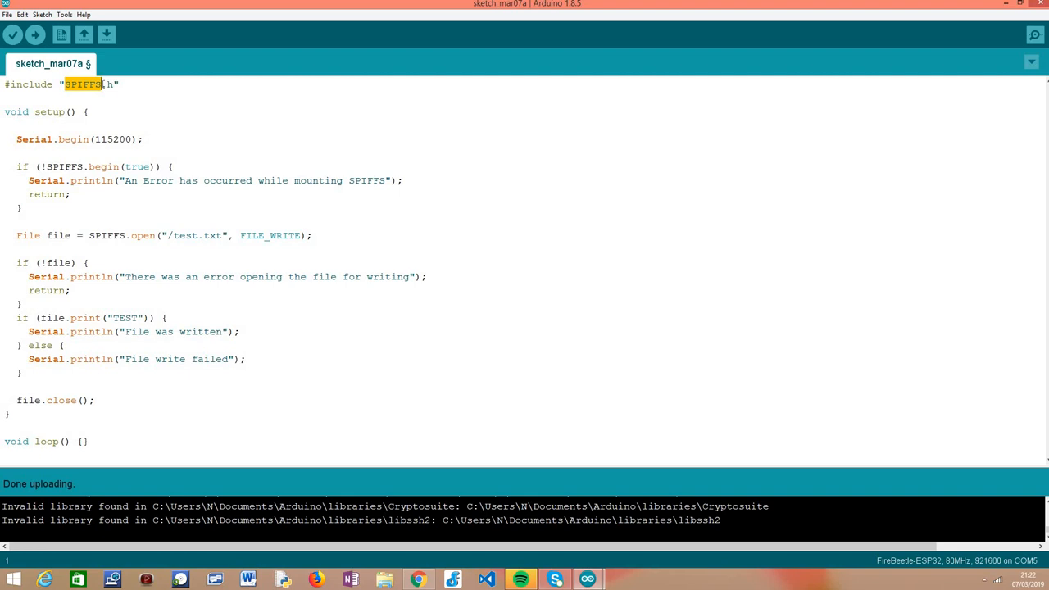
left_click(118, 85)
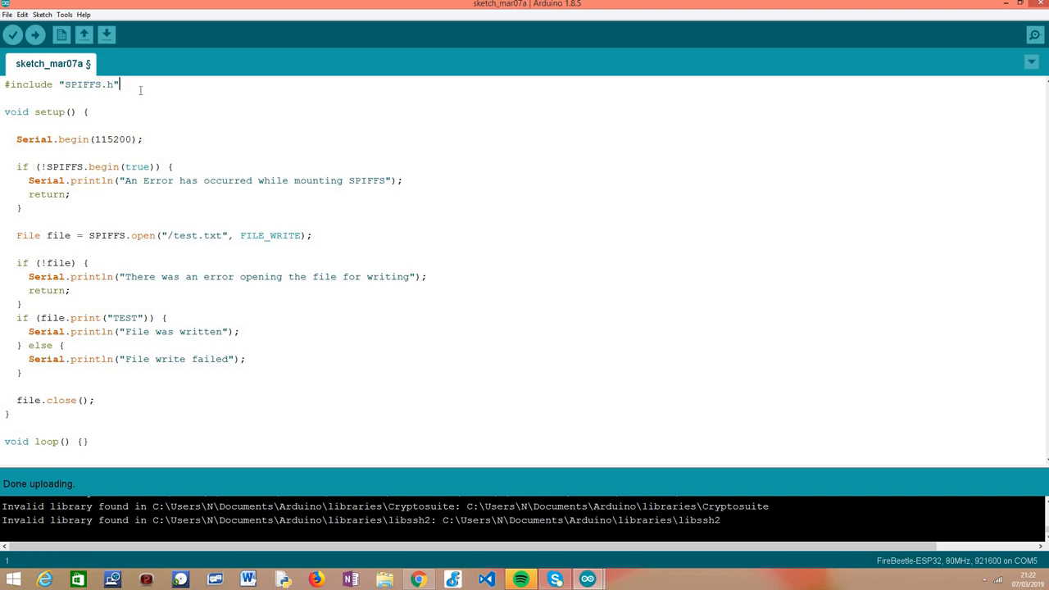
triple_click(62, 85)
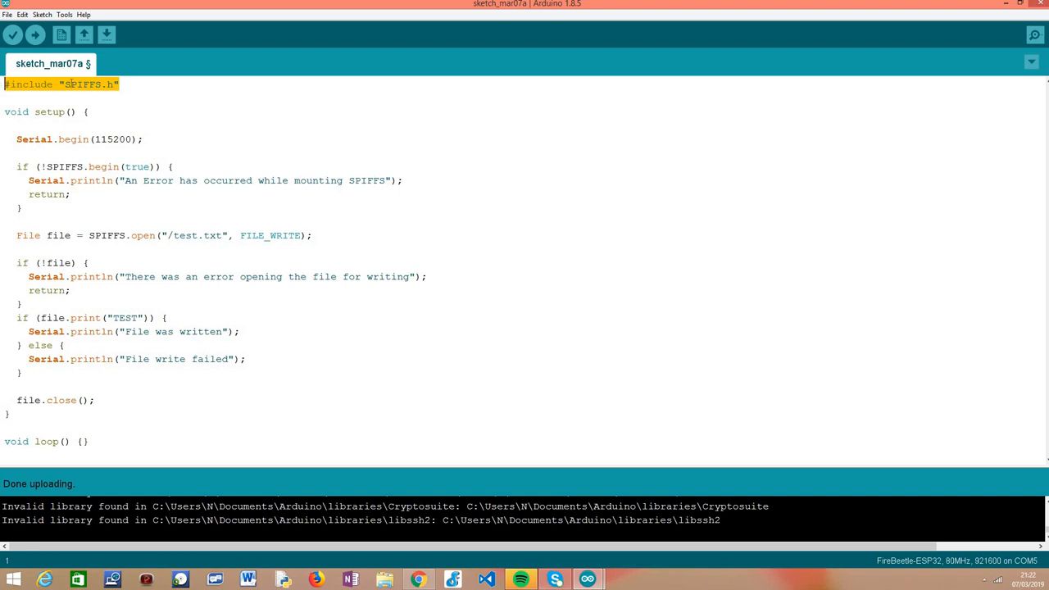
double_click(80, 84)
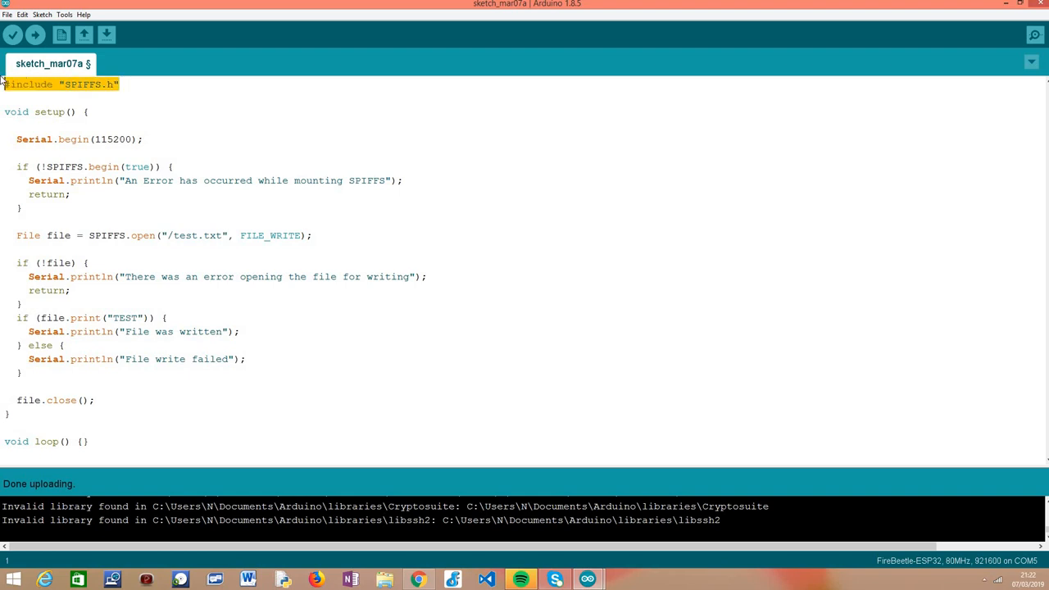
mouse_move(26, 106)
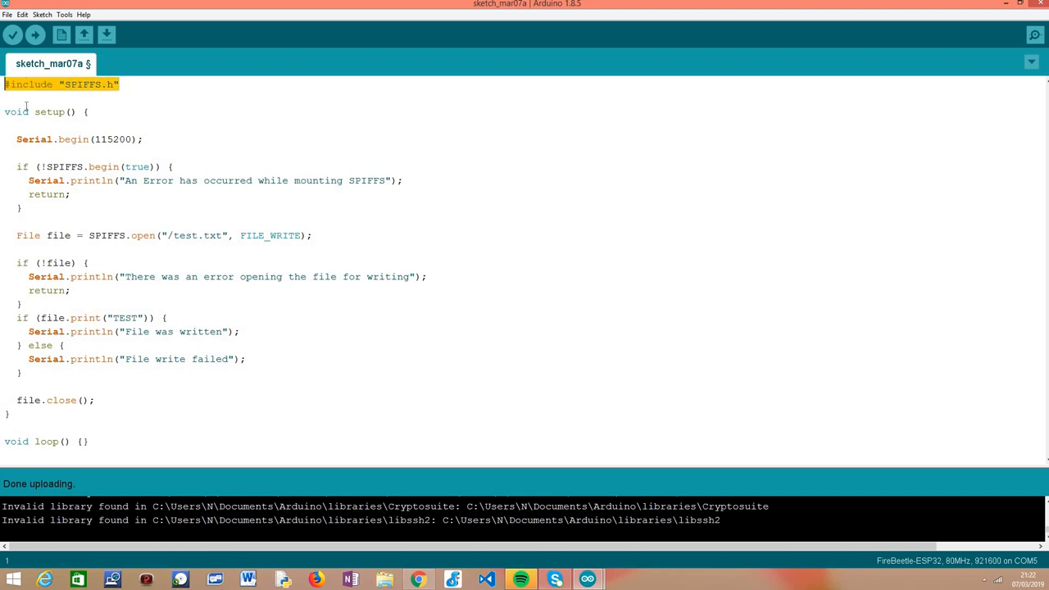
left_click(8, 112)
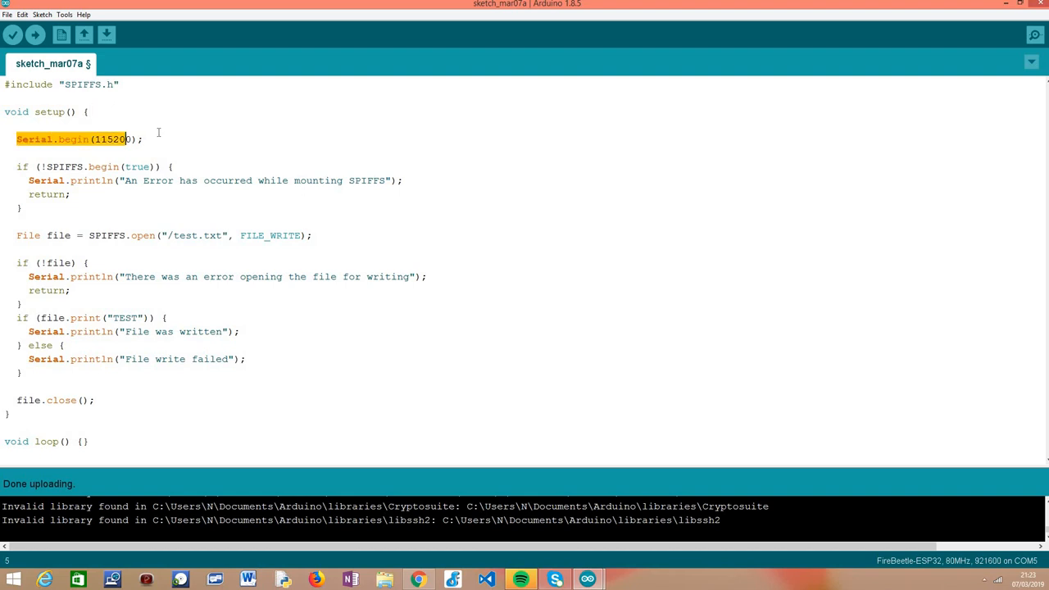
type("0")
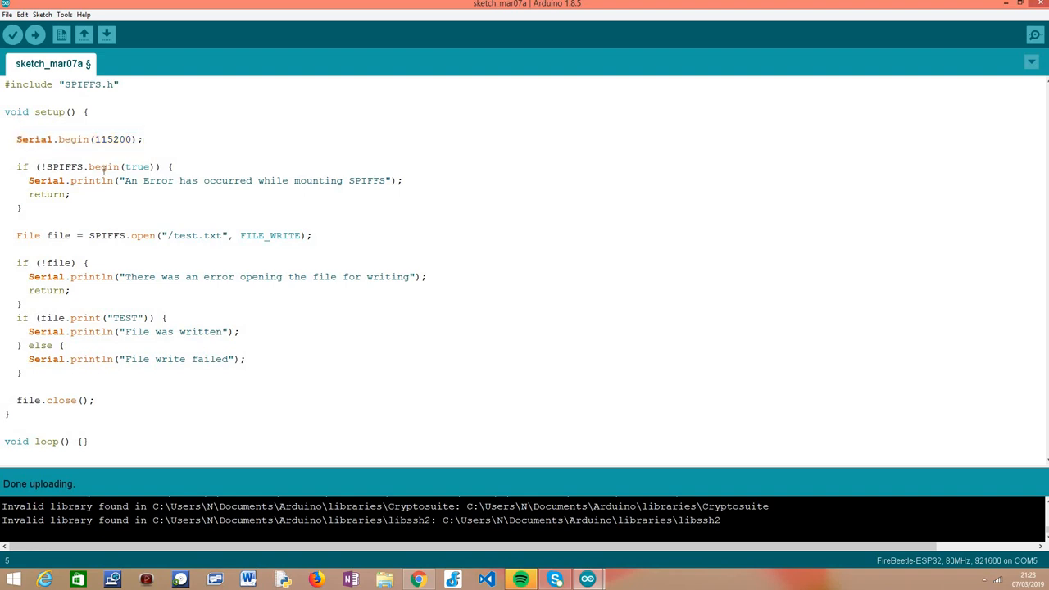
Highlight SPIFFS and its true argument in the SPIFFS.begin mount check.
double_click(104, 166)
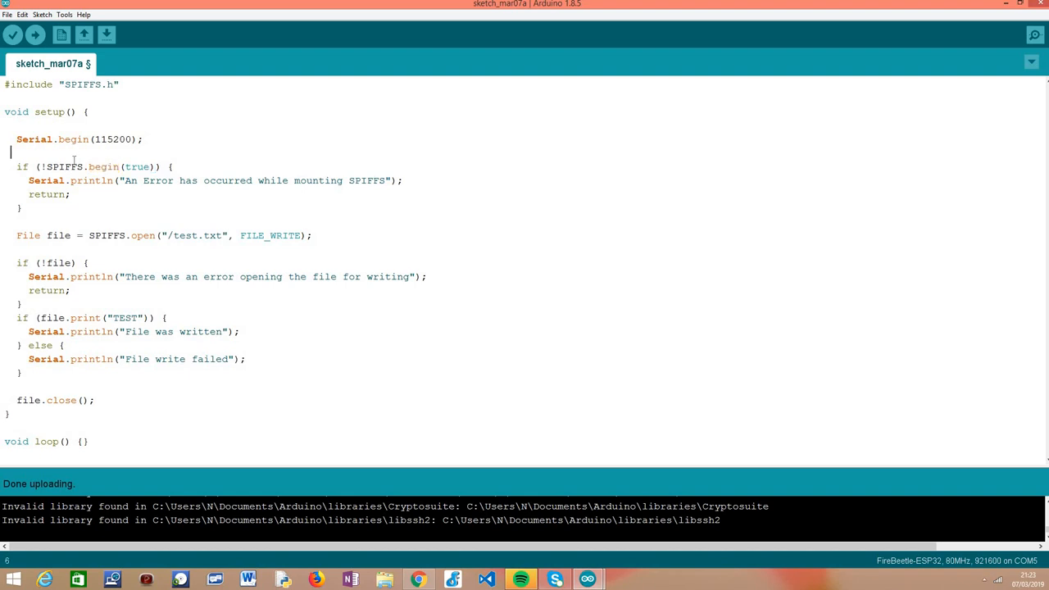
double_click(63, 166)
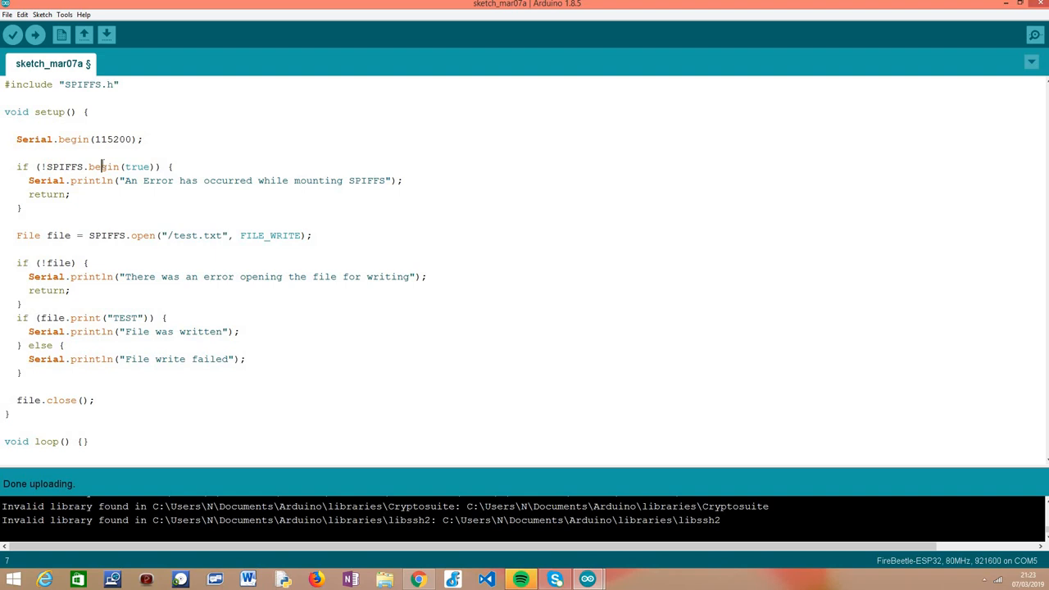
double_click(103, 166)
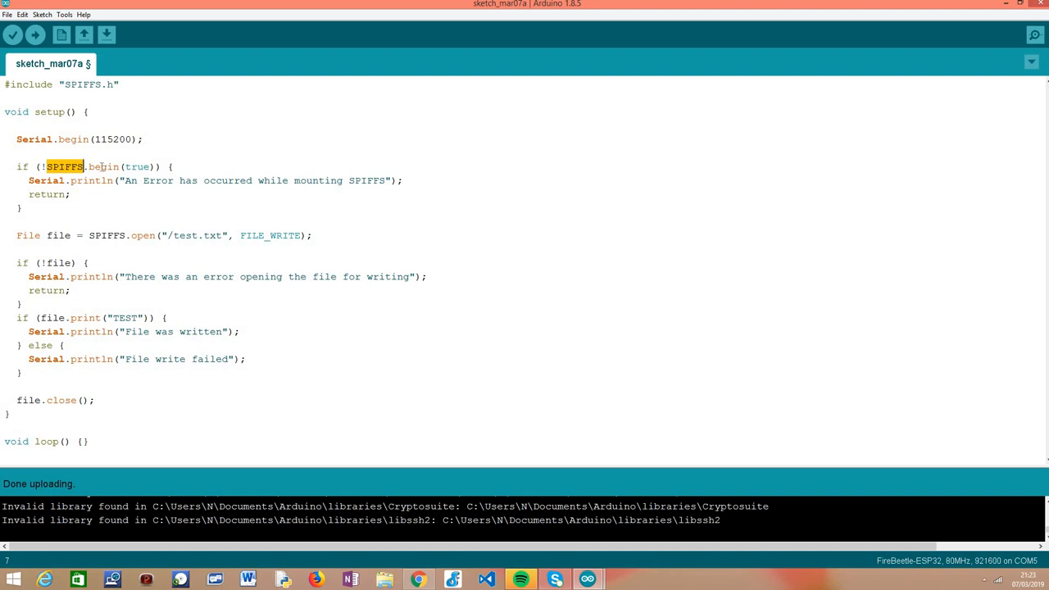
double_click(136, 166)
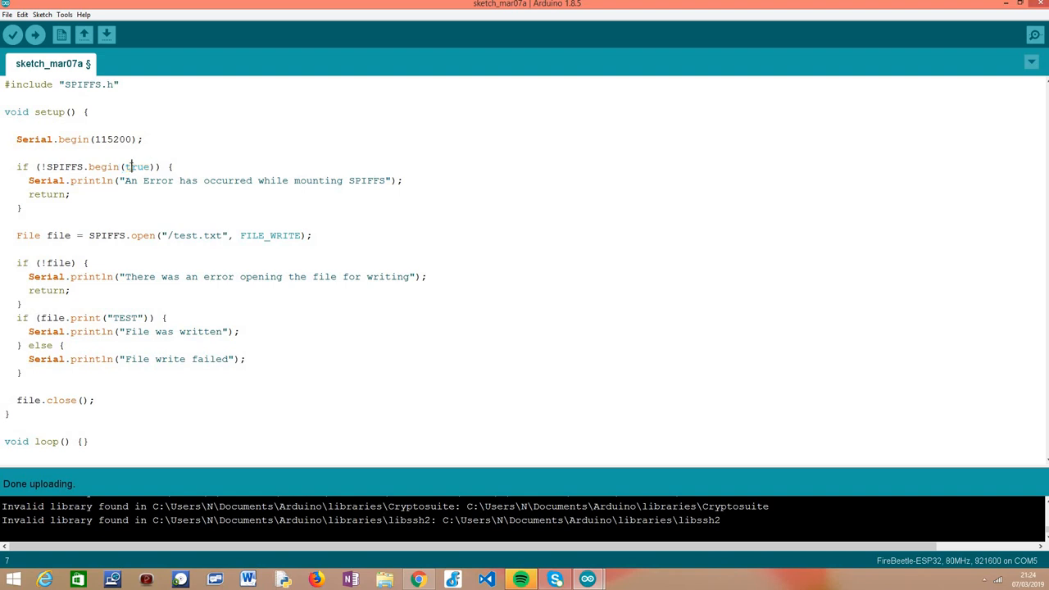
double_click(137, 167)
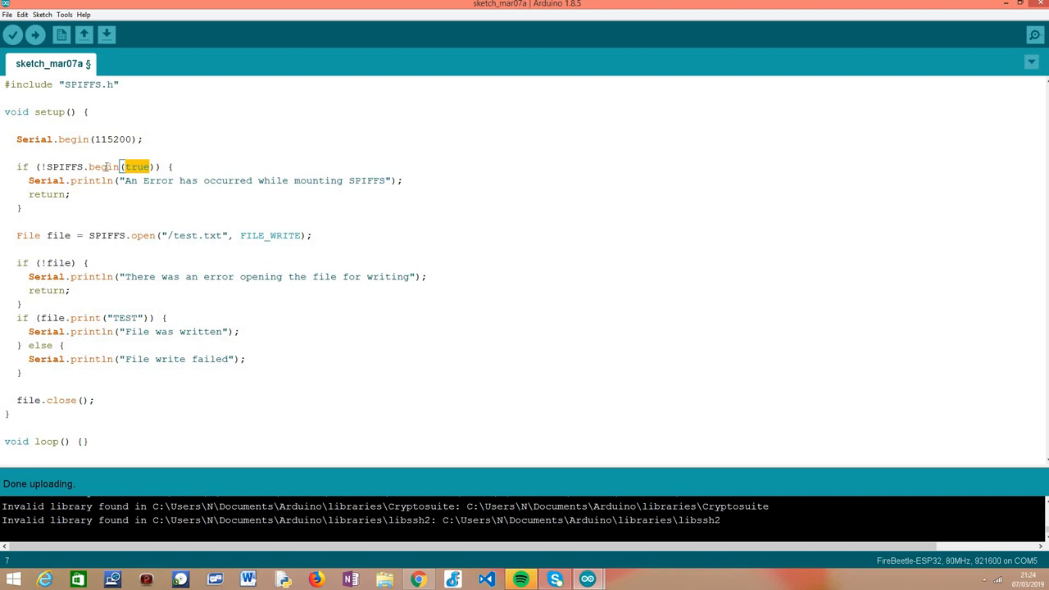
left_click(134, 167)
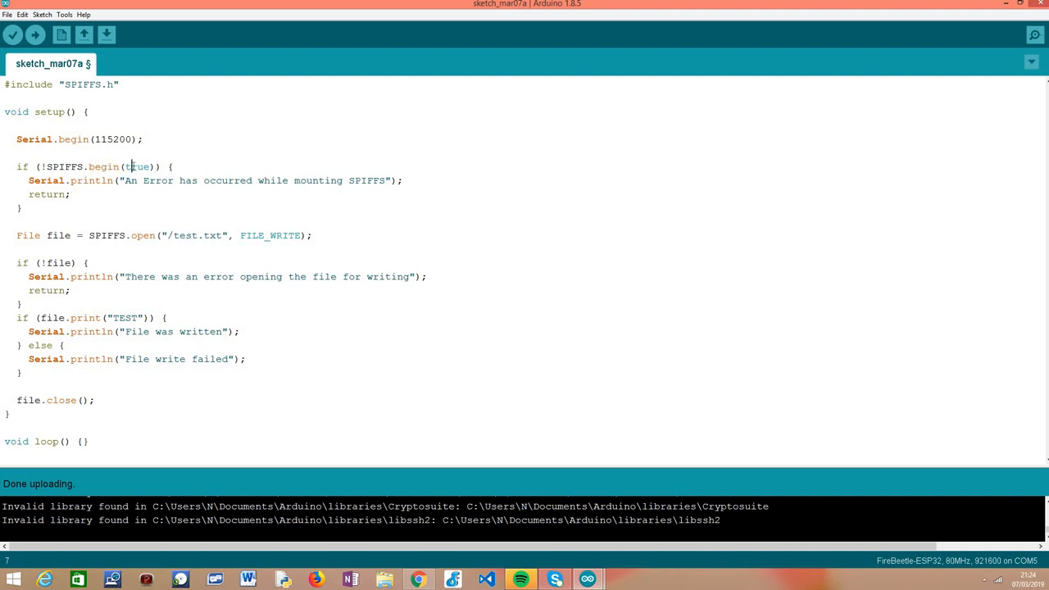
double_click(136, 166)
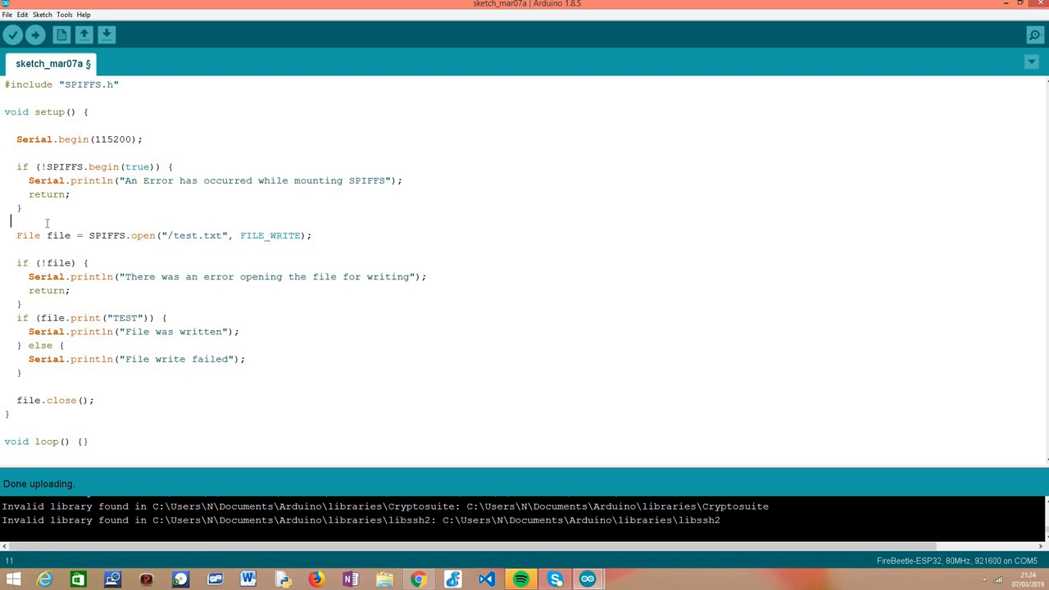
mouse_move(47, 223)
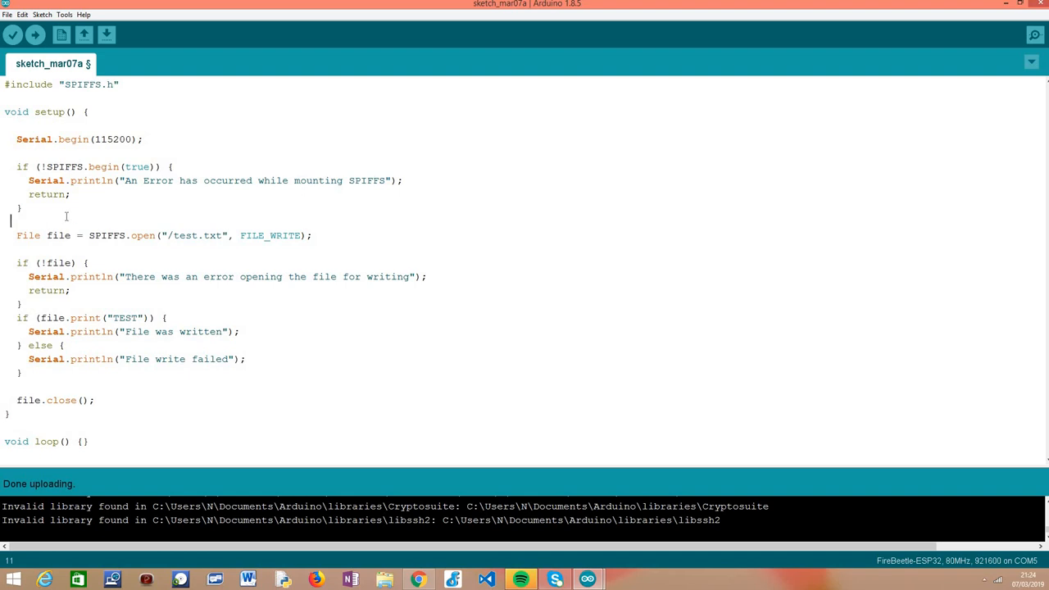
Highlight the open call, the "/test.txt" path and the FILE_WRITE mode.
double_click(143, 235)
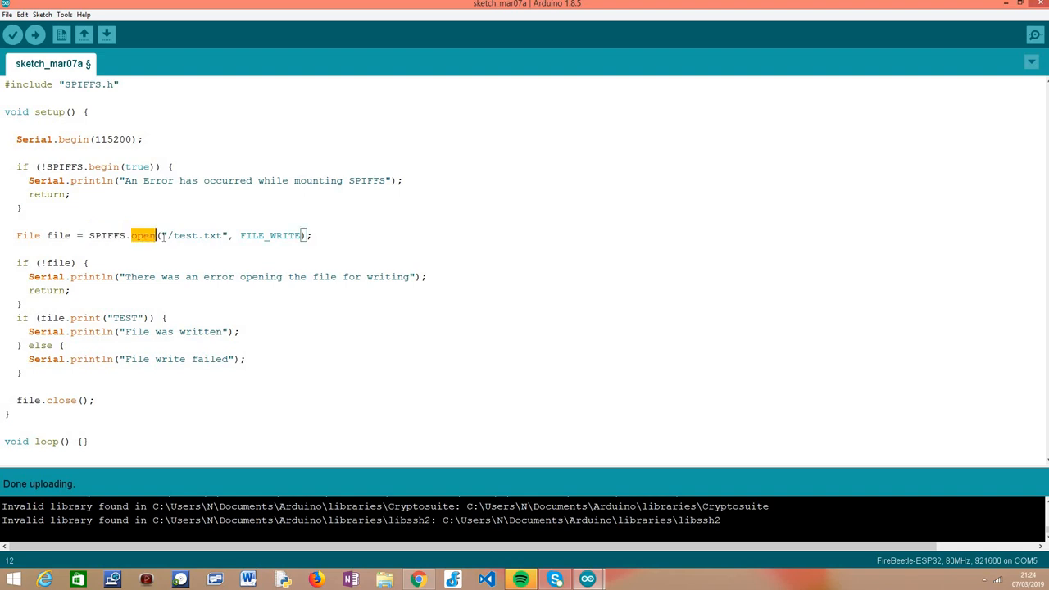
double_click(194, 235)
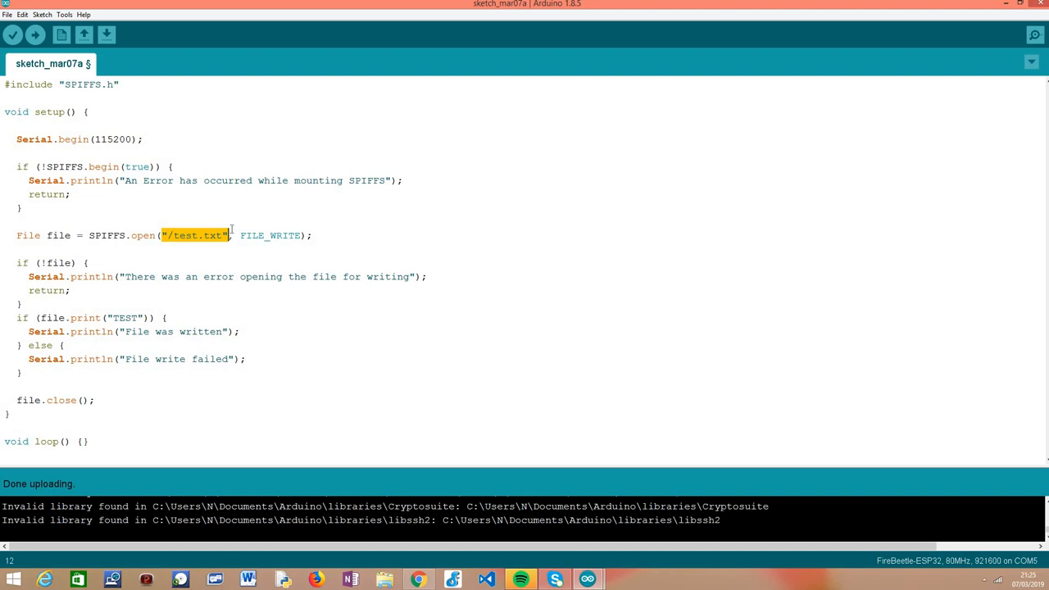
left_click(168, 235)
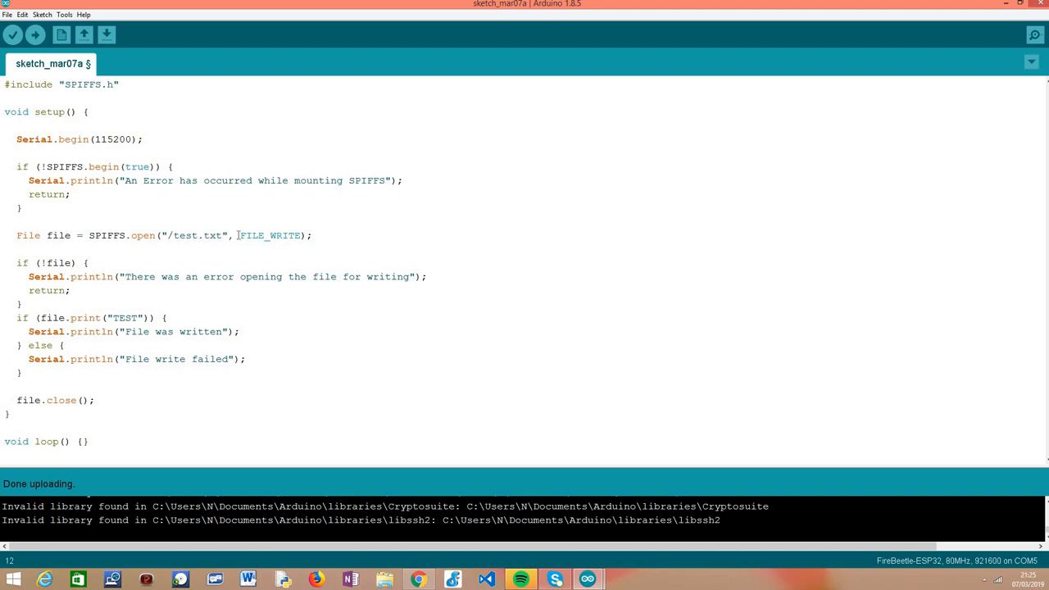
double_click(271, 235)
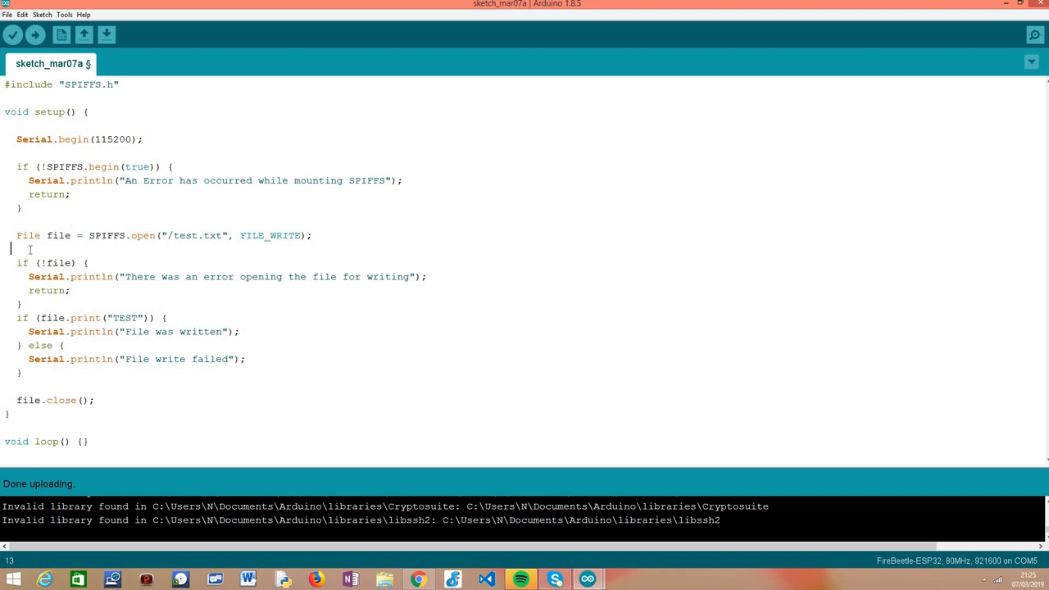
Emphasise the File type and the file variable in the open-error check.
double_click(58, 262)
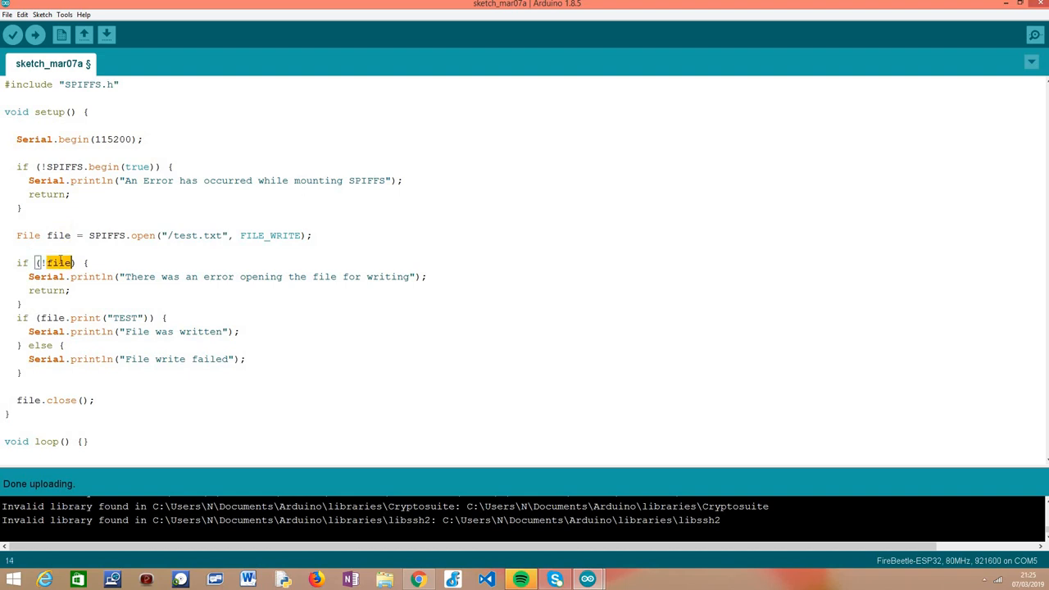
mouse_move(56, 252)
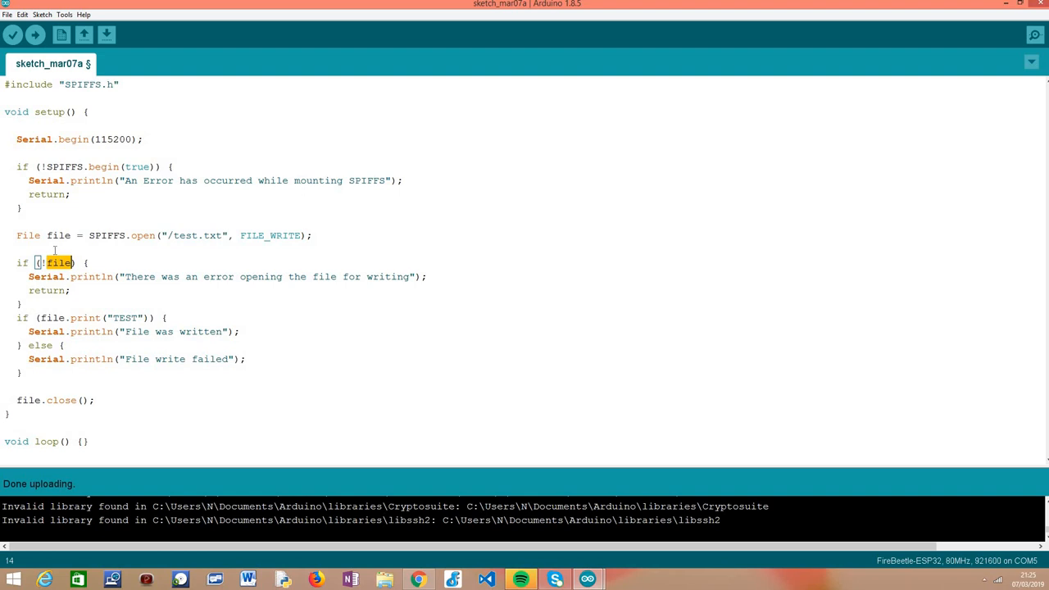
double_click(28, 235)
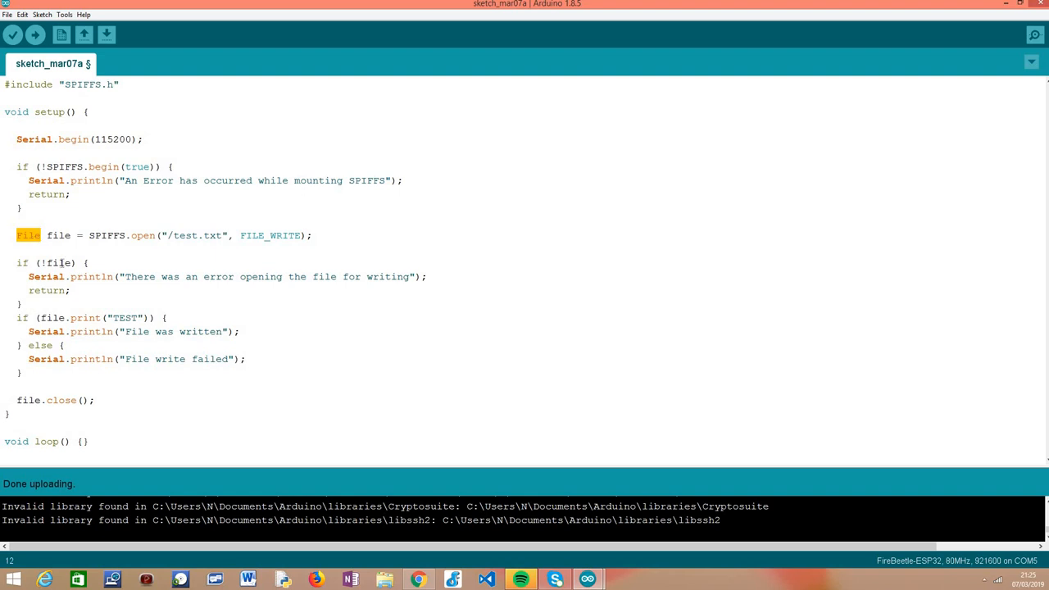
double_click(59, 262)
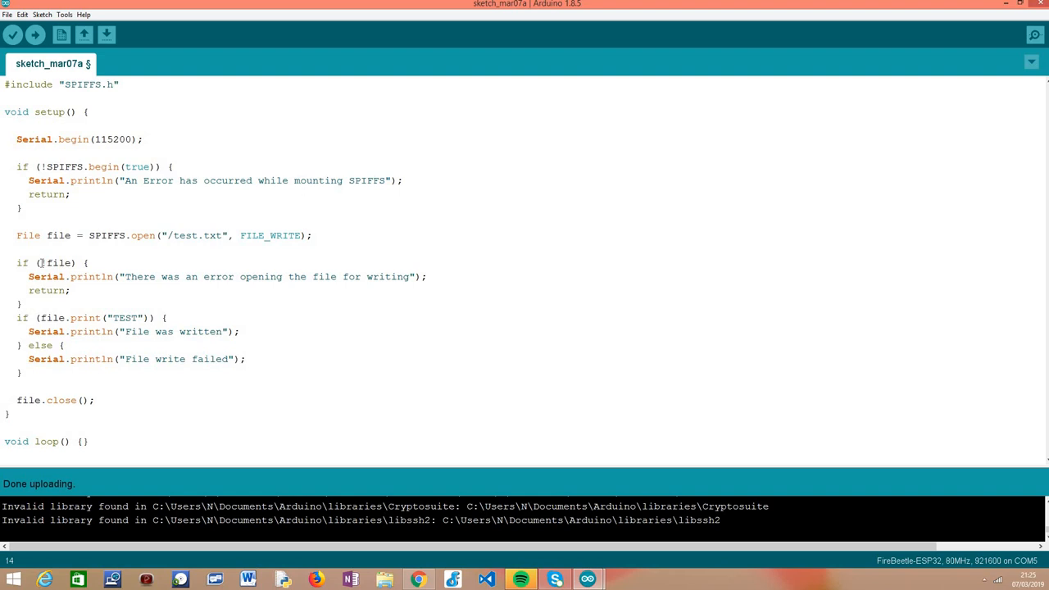
double_click(54, 262)
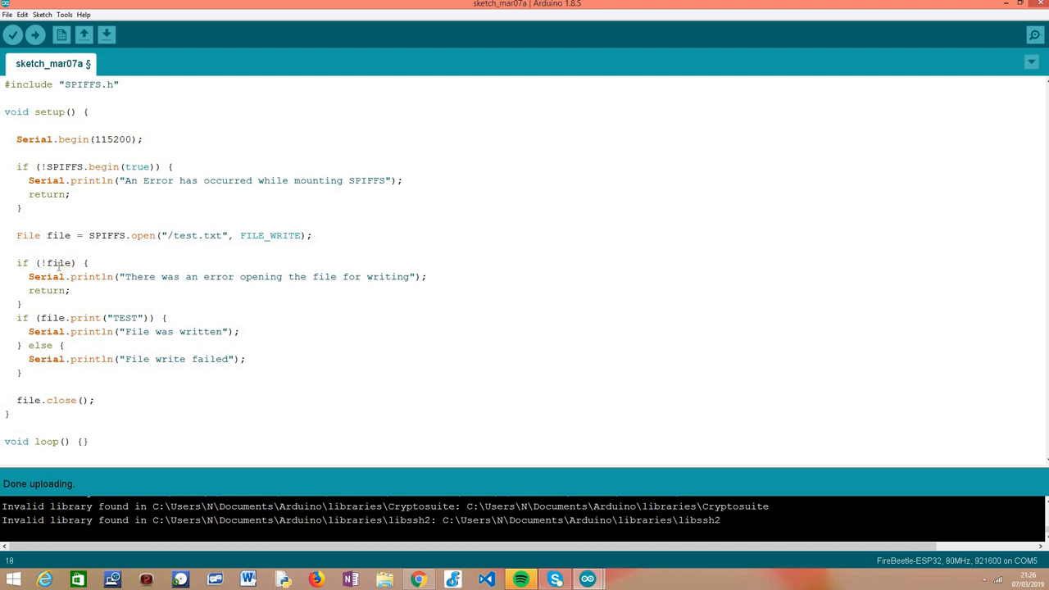
double_click(58, 262)
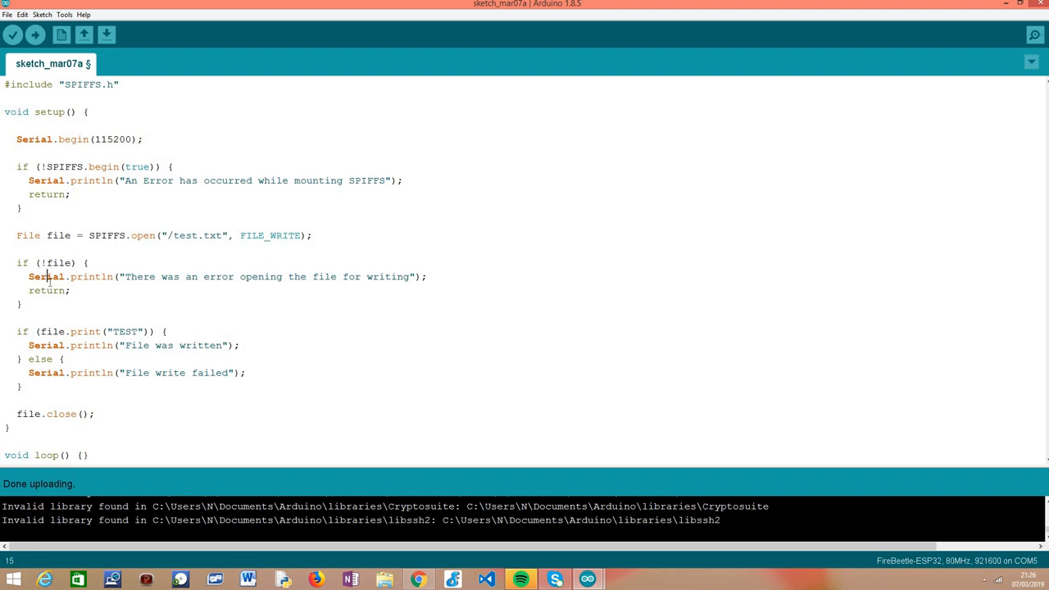
Highlight the write code and the 'File was written' and 'File write failed' print lines.
double_click(47, 290)
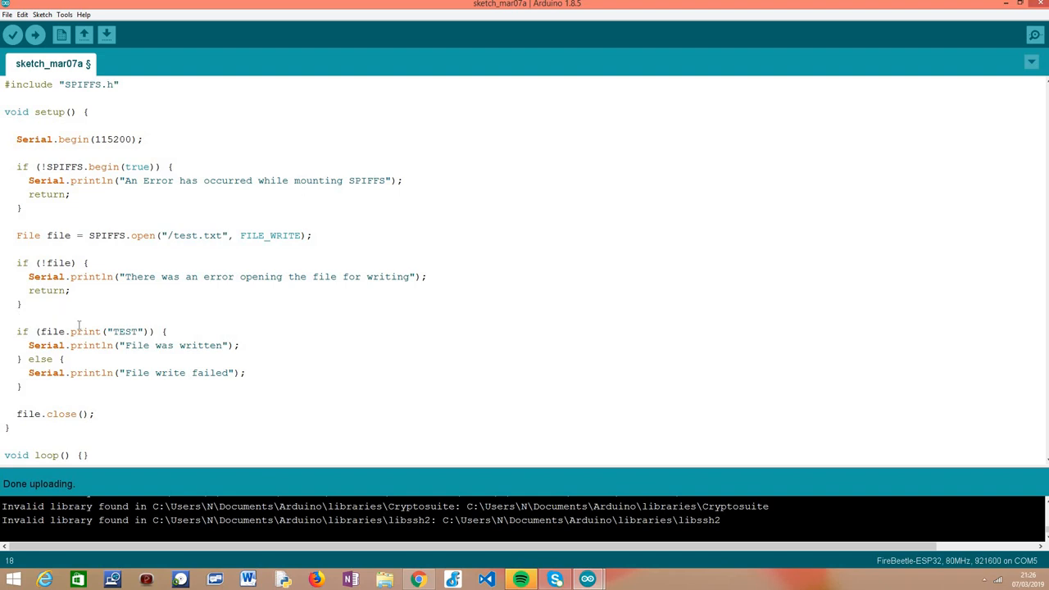
double_click(85, 331)
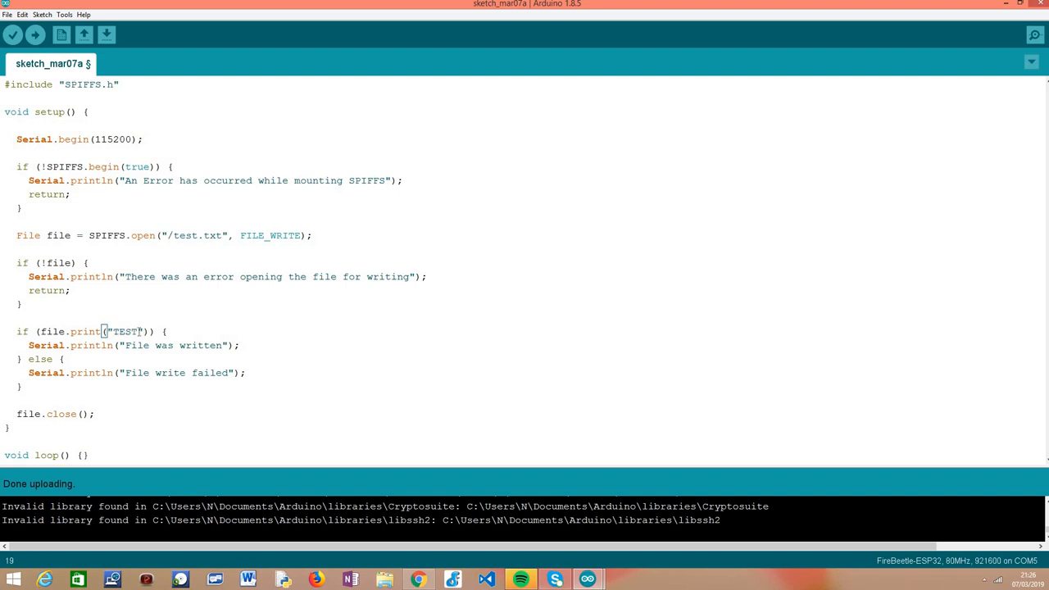
double_click(127, 331)
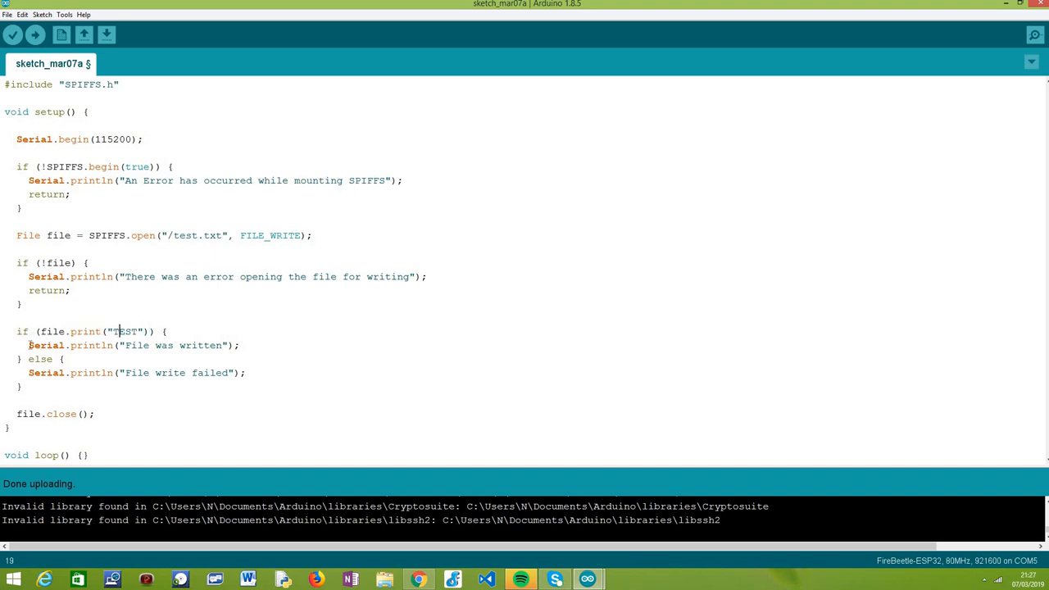
triple_click(131, 345)
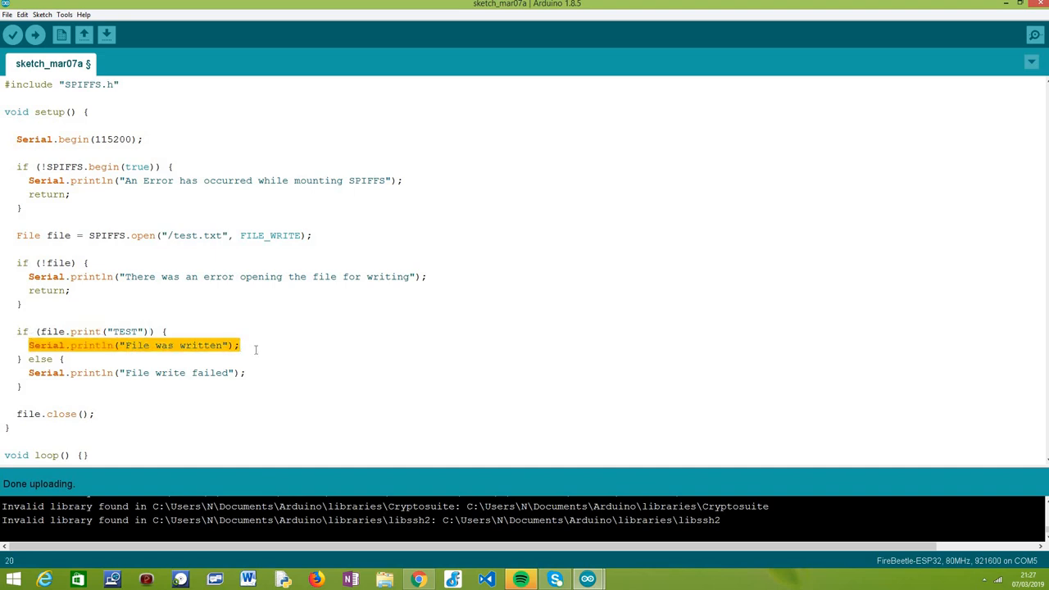
mouse_move(25, 371)
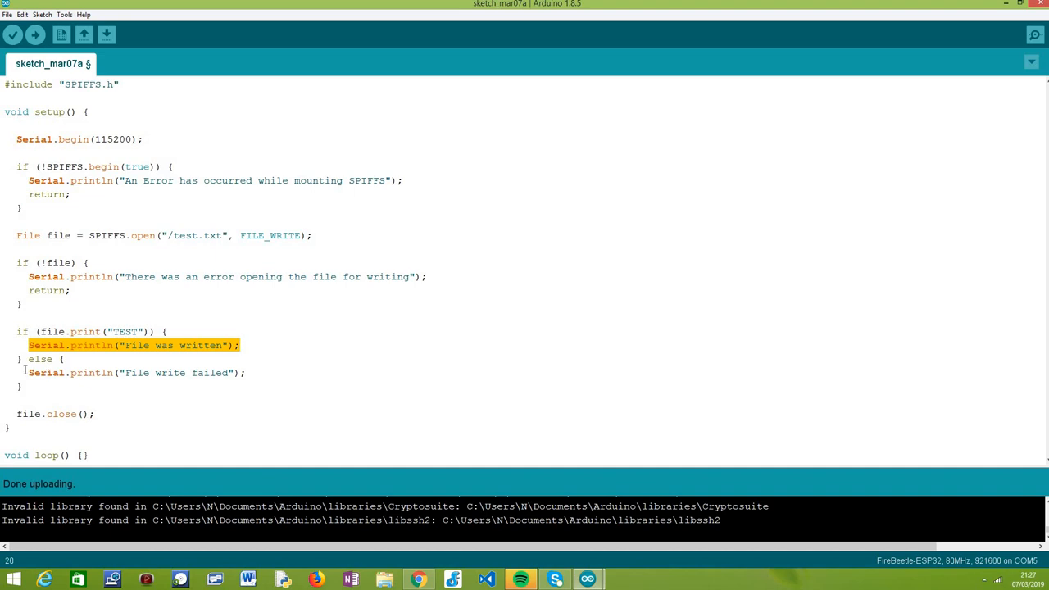
left_click(27, 372)
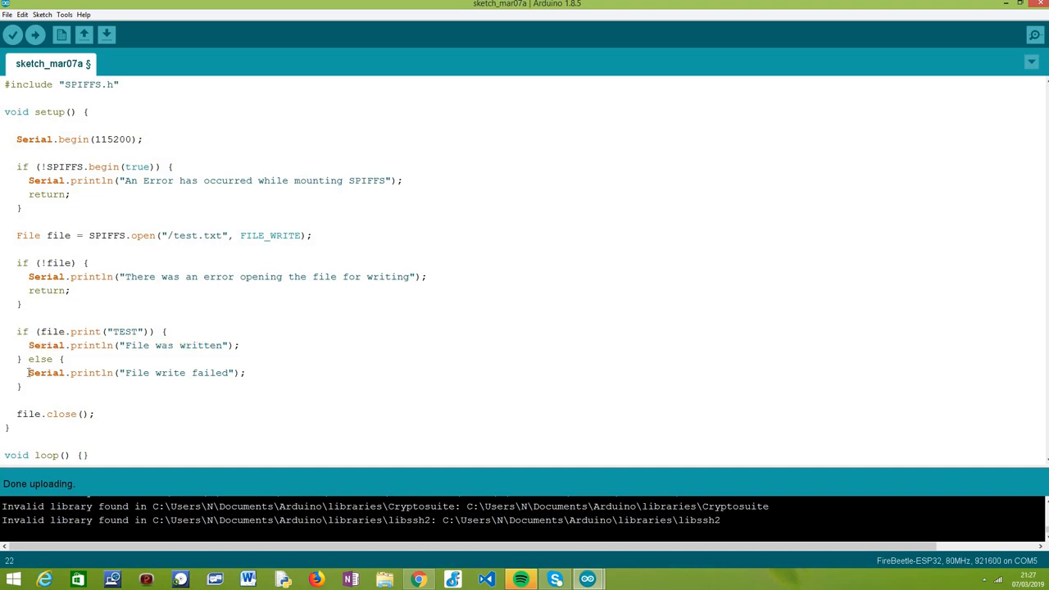
triple_click(135, 373)
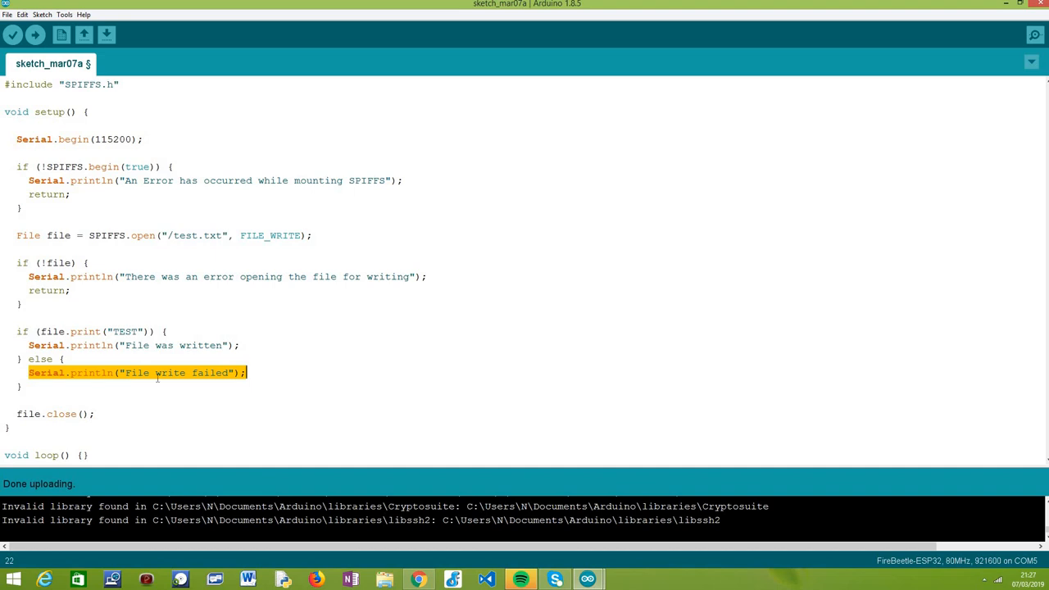
left_click(79, 395)
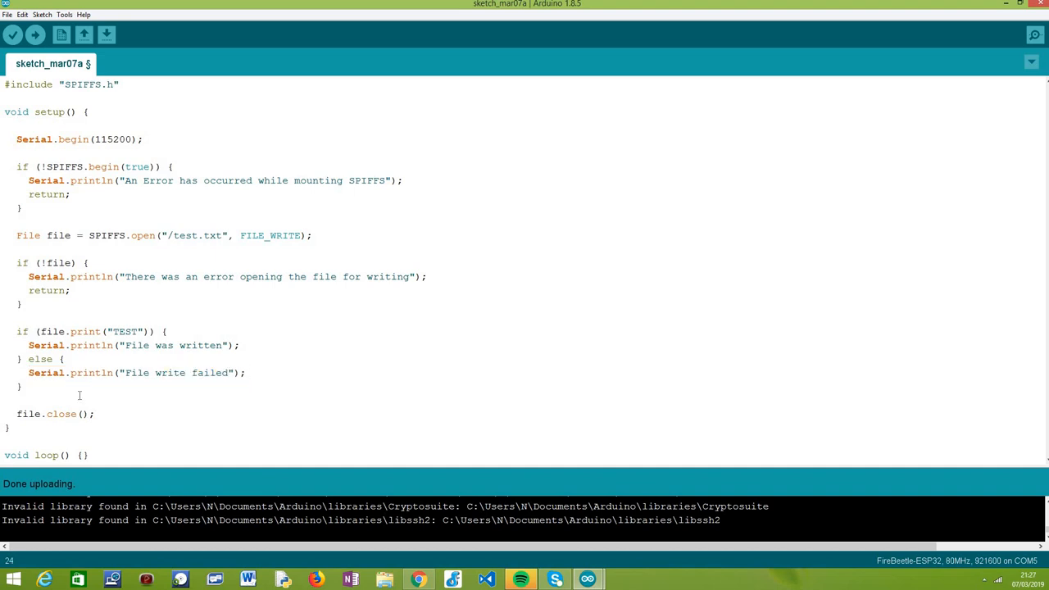
Emphasise TEST in the sketch, then 'File was written' in the COM5 Serial Monitor.
double_click(62, 413)
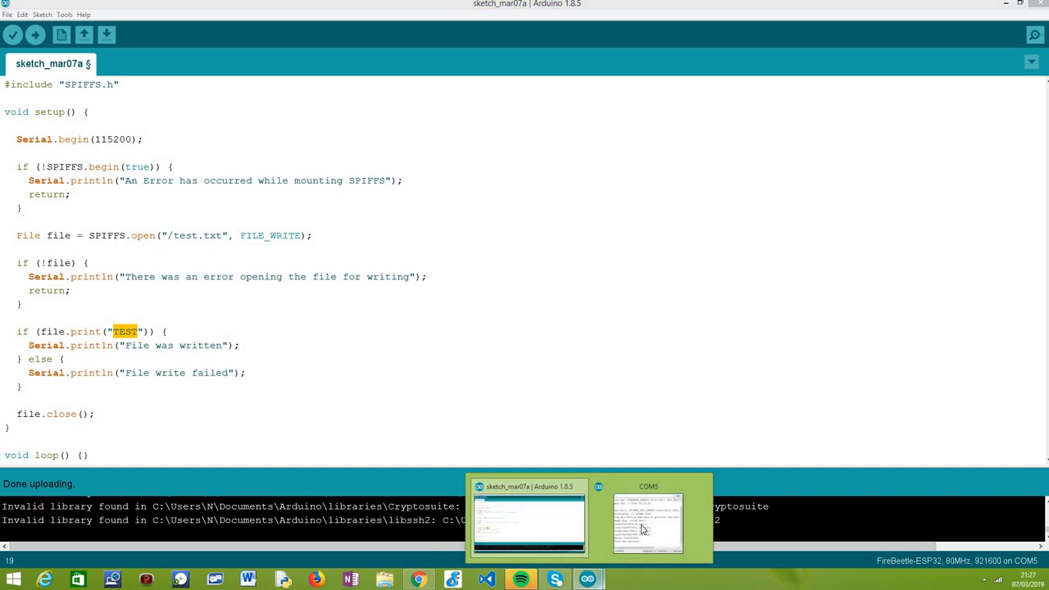
left_click(647, 516)
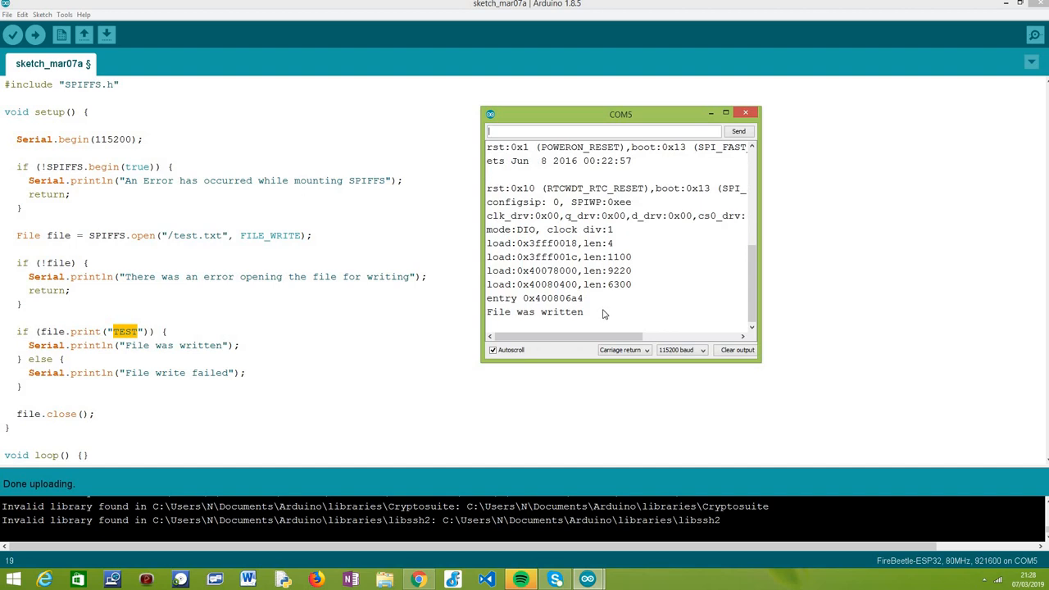
double_click(534, 313)
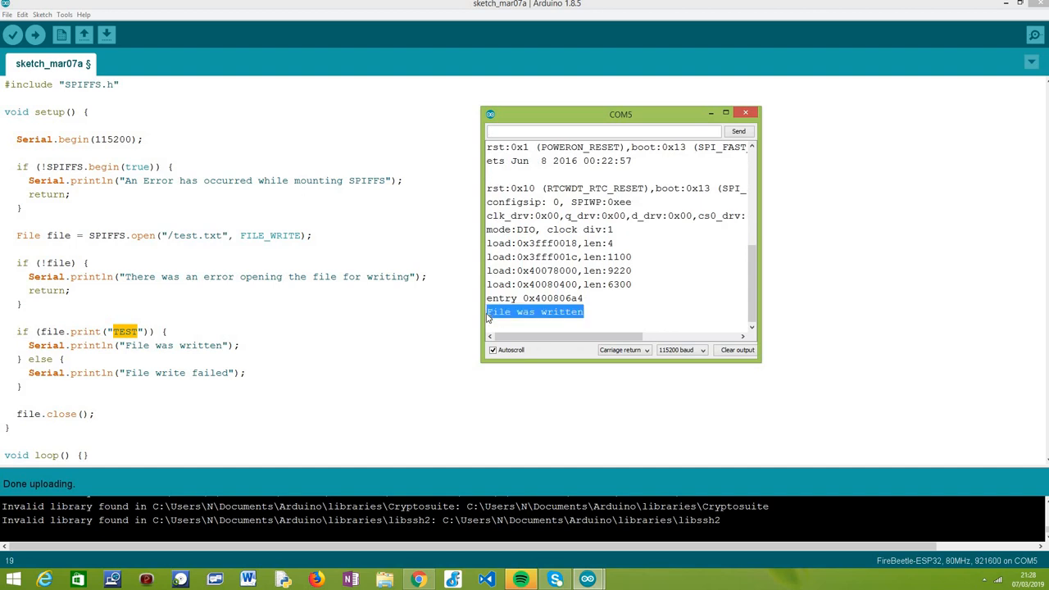